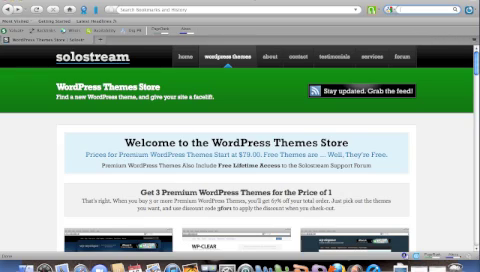
scroll(down, 3)
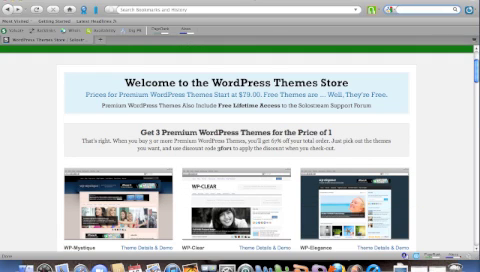
scroll(down, 3)
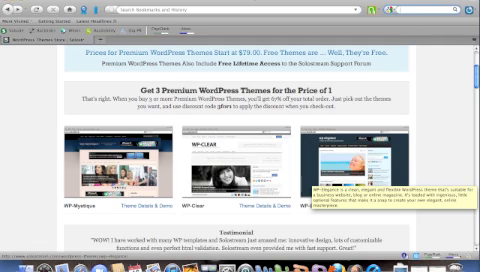
scroll(up, 3)
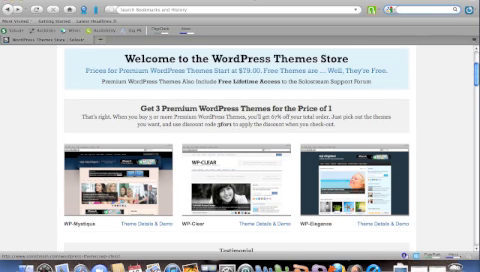
scroll(down, 3)
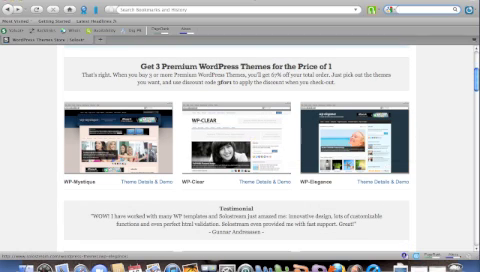
scroll(down, 3)
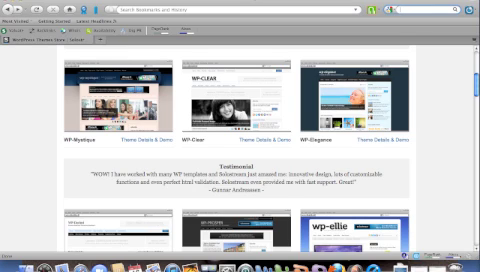
scroll(up, 3)
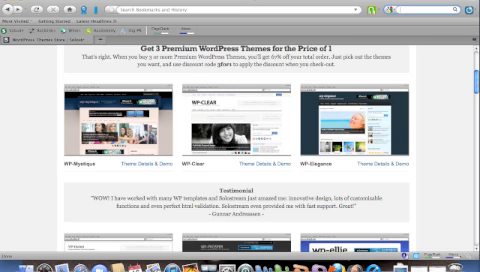
scroll(down, 3)
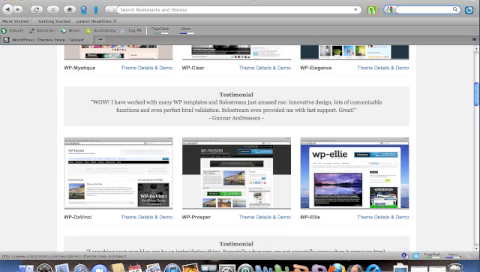
scroll(up, 3)
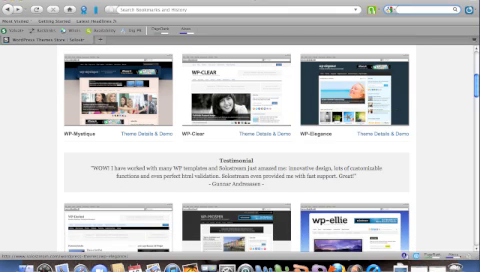
scroll(down, 3)
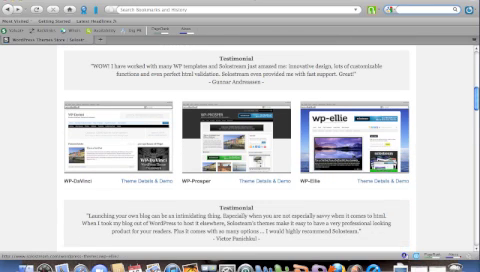
scroll(down, 3)
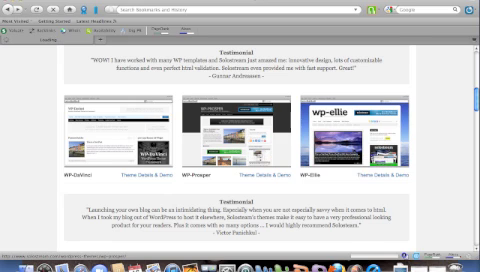
scroll(down, 3)
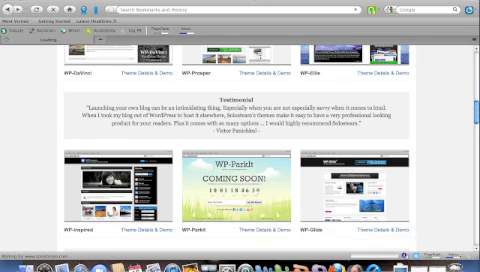
scroll(down, 3)
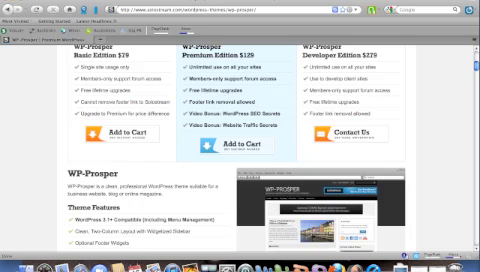
scroll(down, 3)
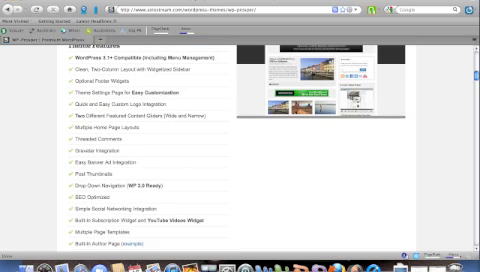
scroll(up, 3)
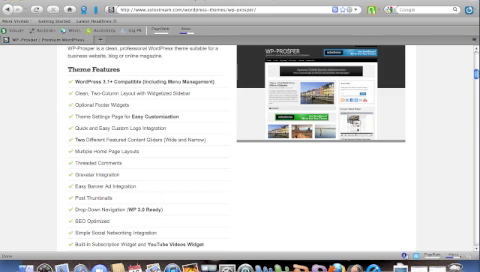
scroll(down, 3)
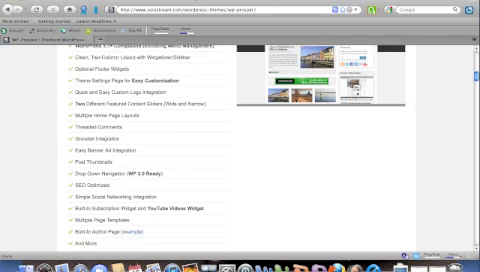
scroll(down, 3)
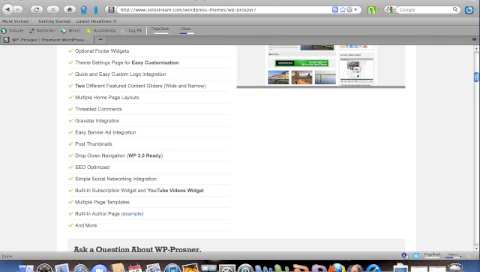
scroll(up, 3)
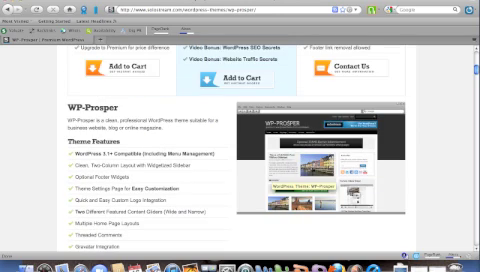
scroll(down, 3)
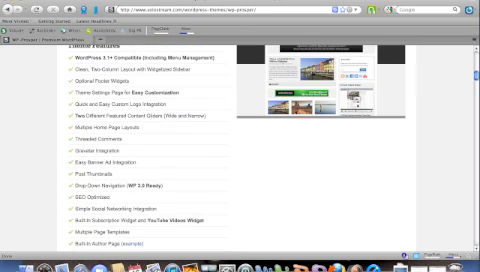
scroll(up, 3)
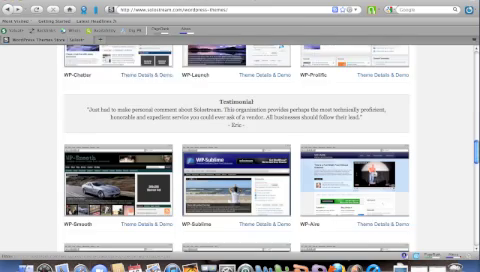
scroll(down, 3)
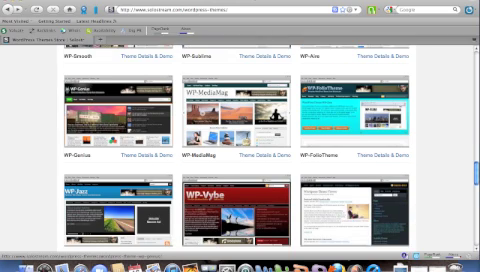
scroll(down, 3)
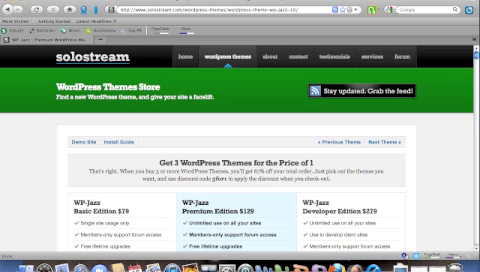
scroll(down, 3)
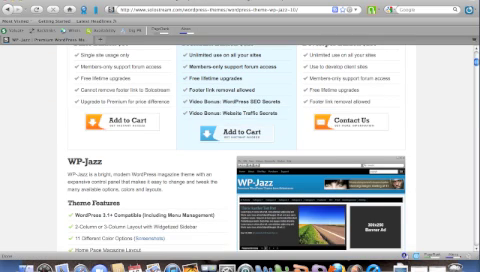
scroll(down, 3)
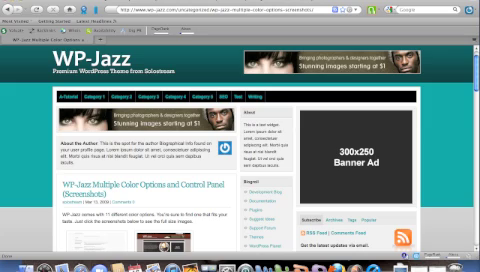
scroll(down, 3)
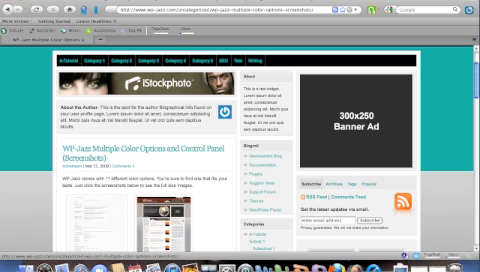
scroll(down, 3)
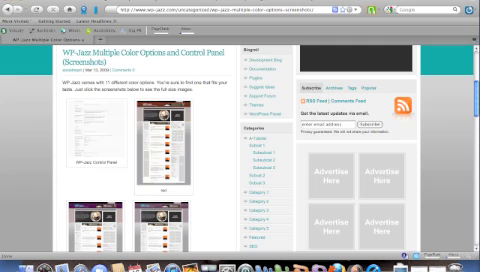
scroll(down, 3)
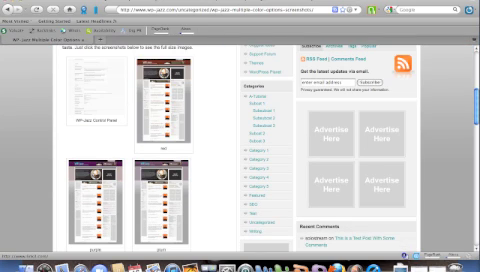
scroll(down, 3)
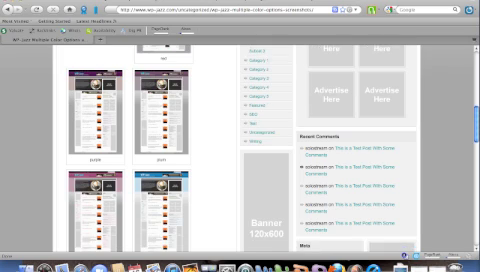
scroll(down, 3)
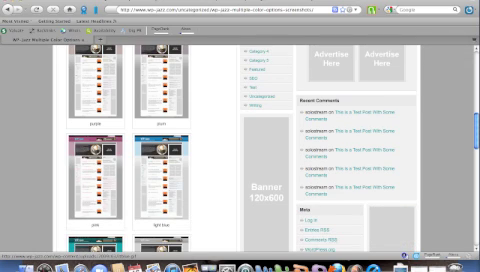
scroll(down, 3)
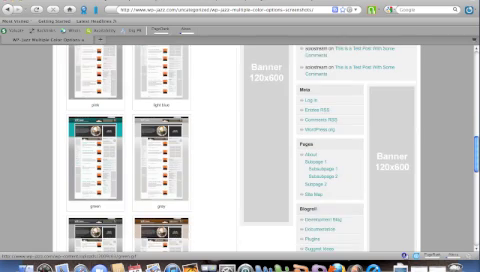
scroll(down, 3)
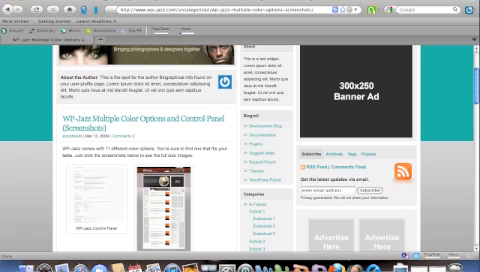
scroll(up, 3)
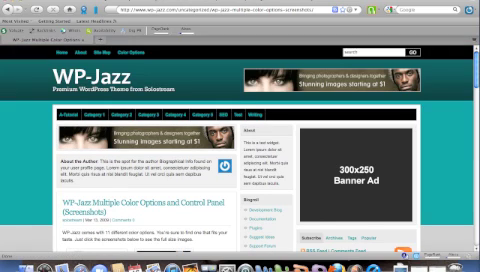